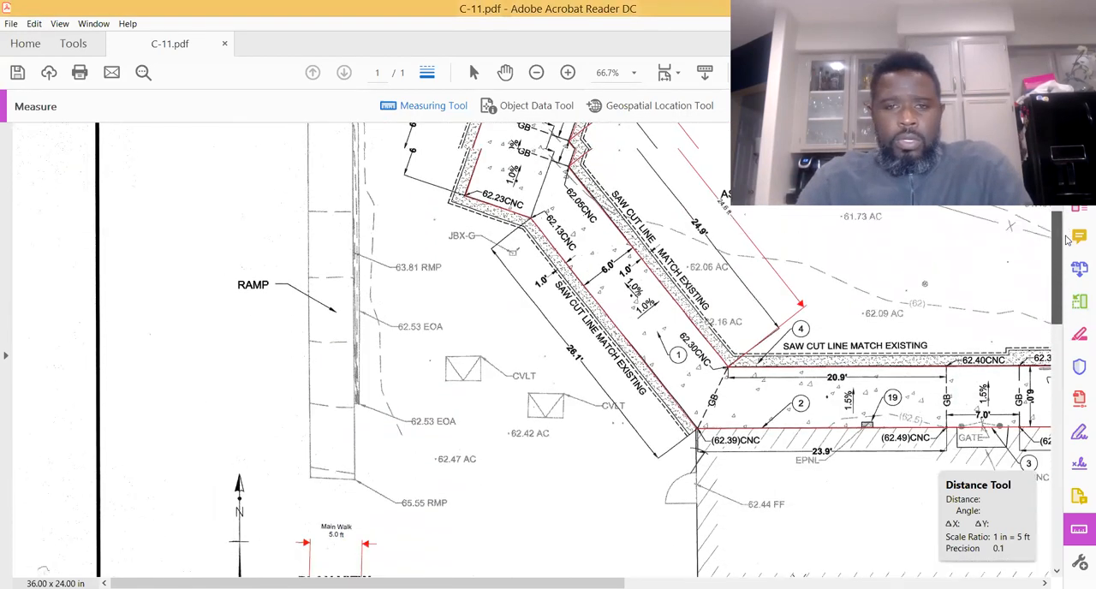
# Scroll down the site plan to read the PLAN VIEW scale note, 1 inch = 5 feet.
pyautogui.scroll(-3)
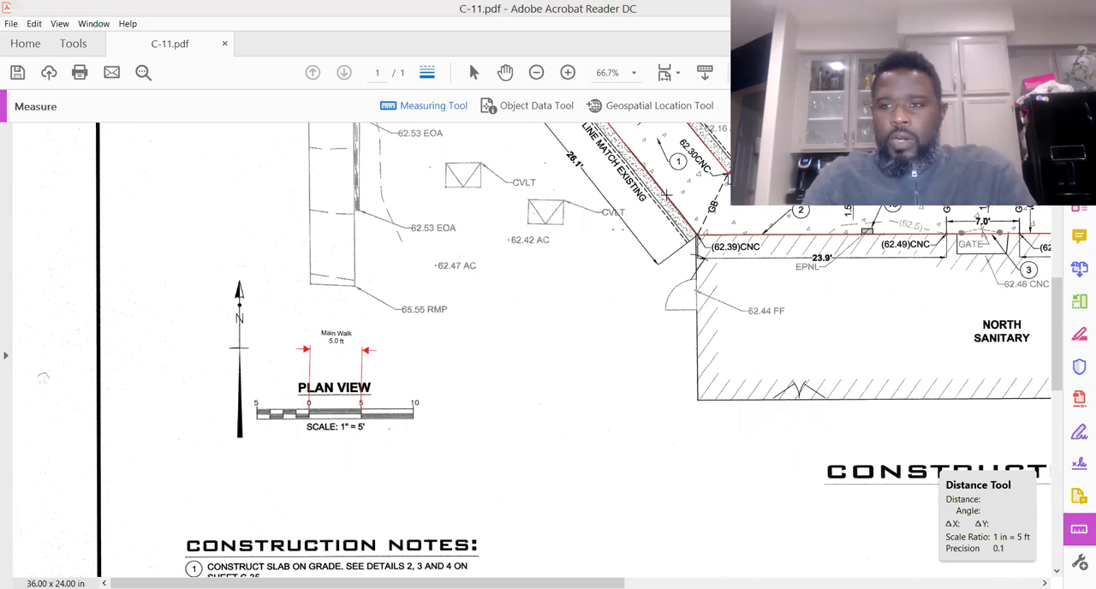
pyautogui.scroll(-3)
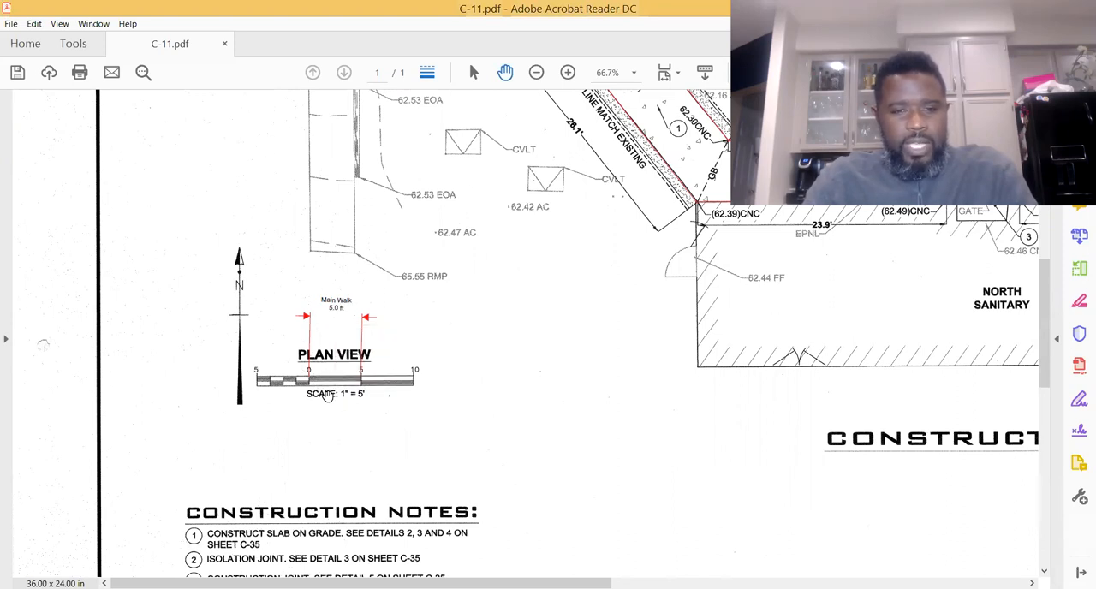
pyautogui.moveTo(349, 383)
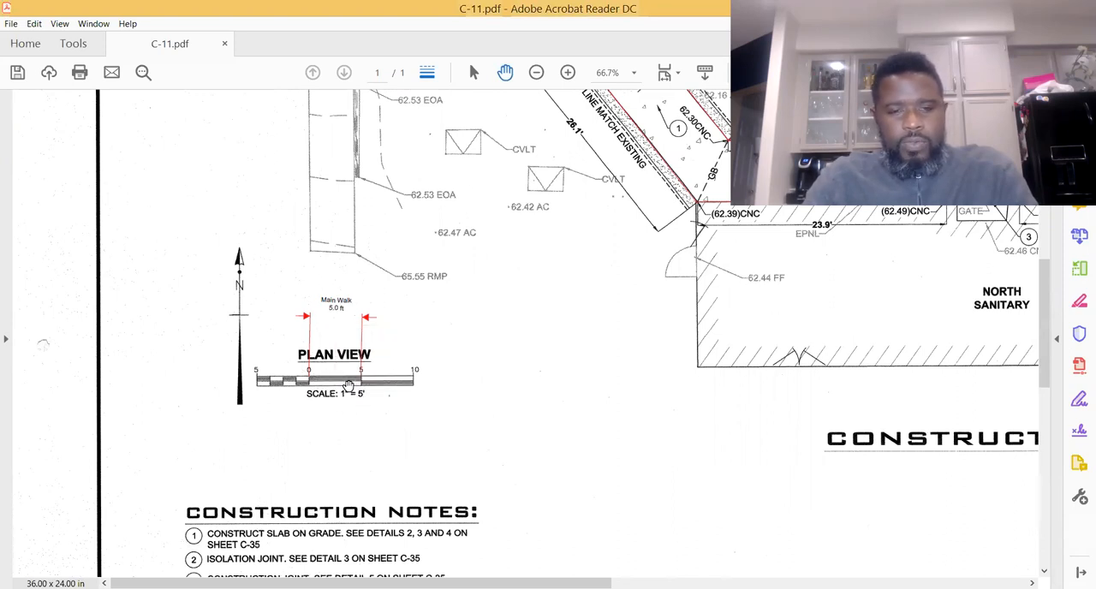
pyautogui.moveTo(346, 370)
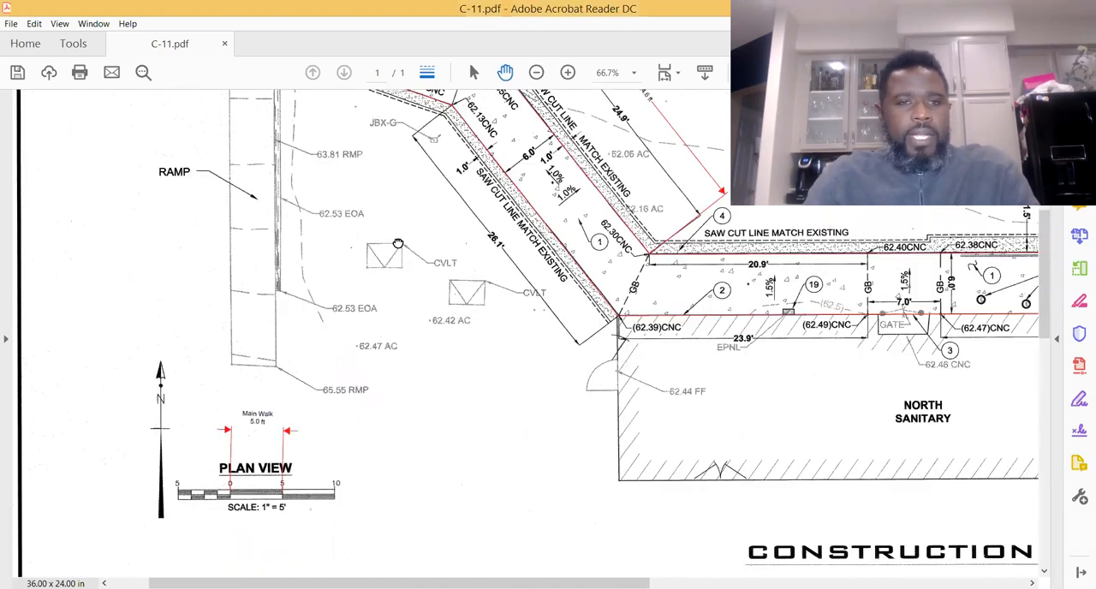
pyautogui.moveTo(38, 120)
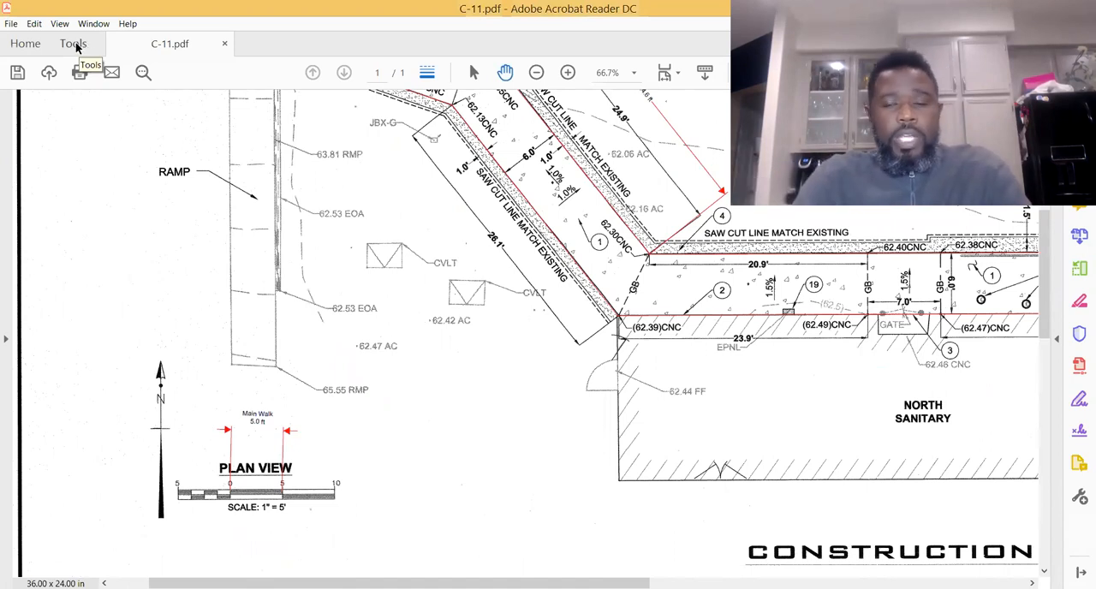
# Reopen the Measuring Tool with distance measuring and set the scale precision to 0.01.
pyautogui.click(72, 45)
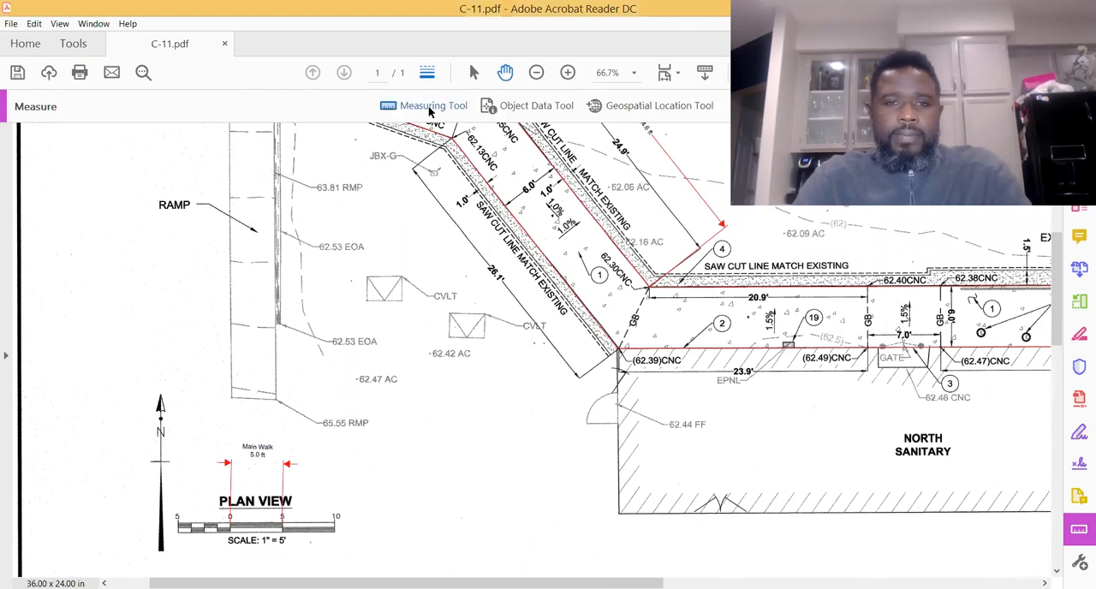
pyautogui.click(433, 106)
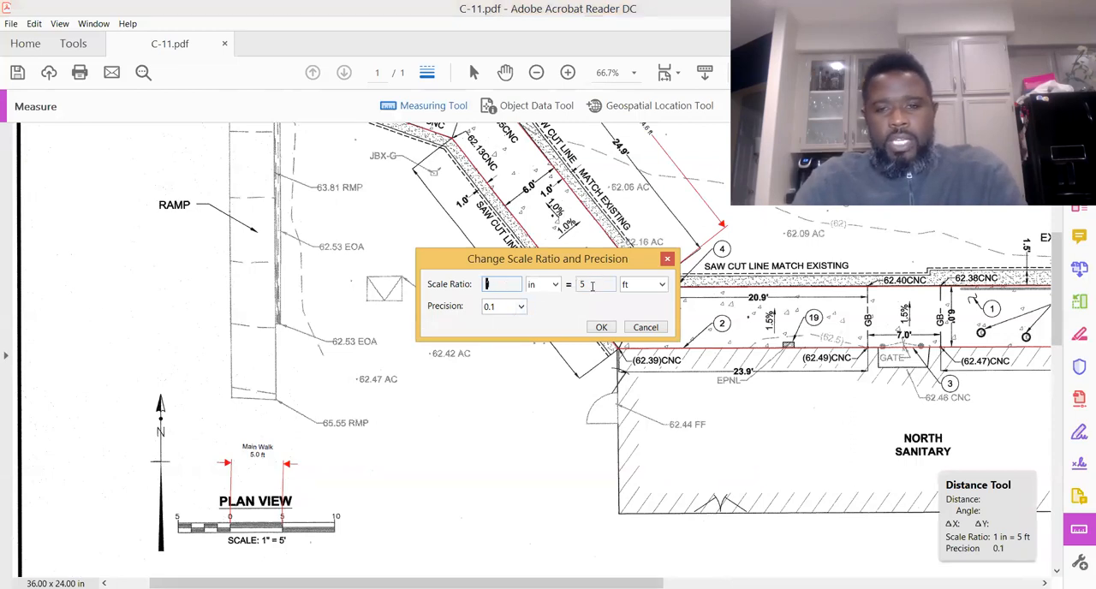
pyautogui.click(521, 306)
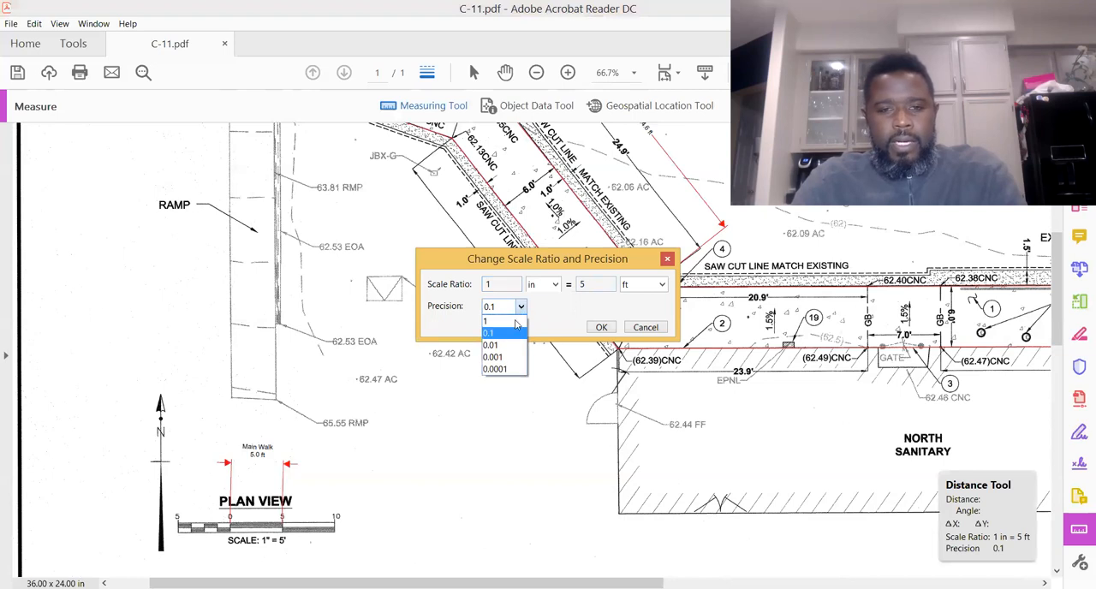
pyautogui.click(490, 344)
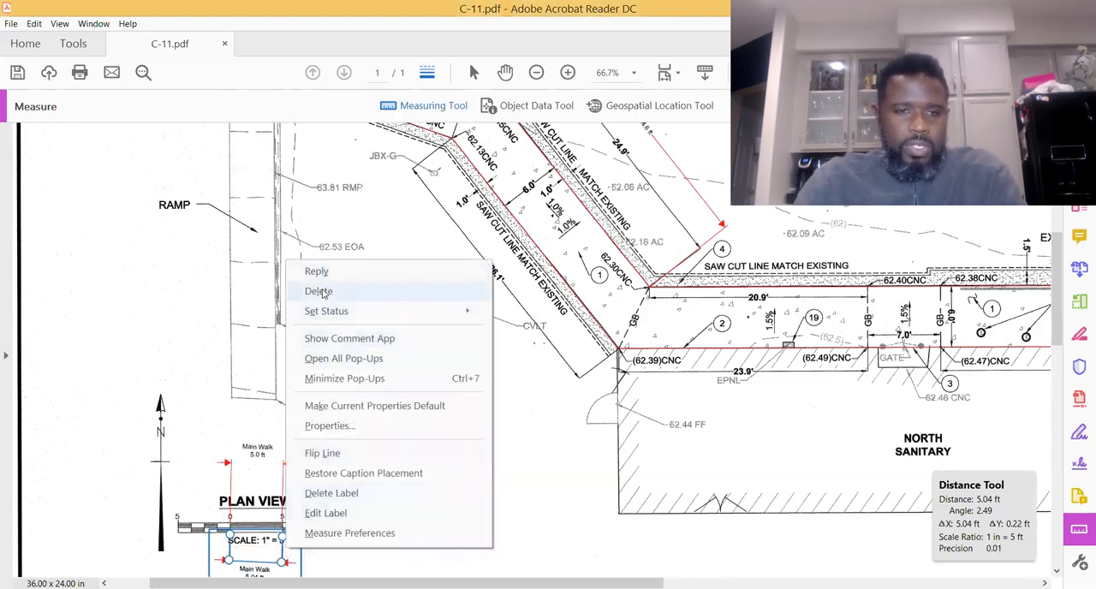
# Delete the scale-bar test measurement and measure the Main Walk width, reading 4.98 ft.
pyautogui.click(319, 291)
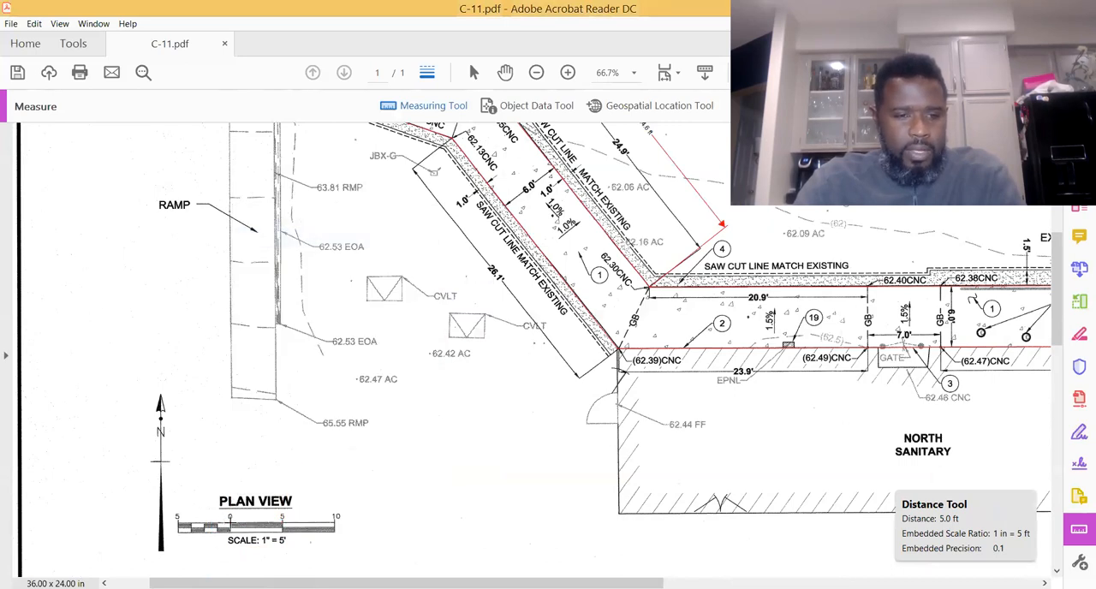
pyautogui.moveTo(230, 517); pyautogui.dragTo(277, 517)
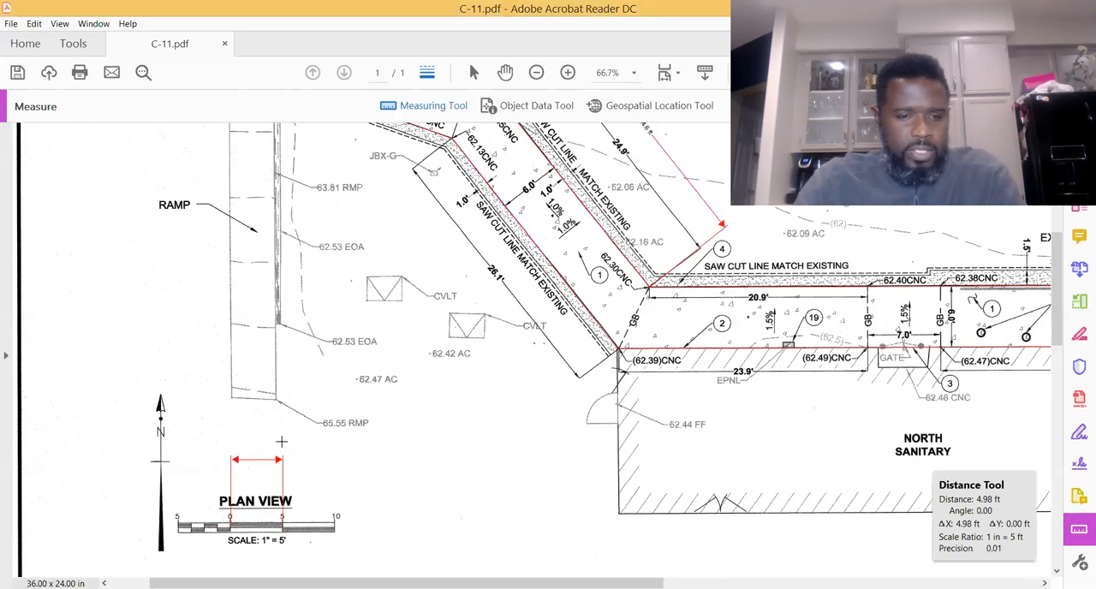
pyautogui.click(282, 438)
pyautogui.write('Main Walk')
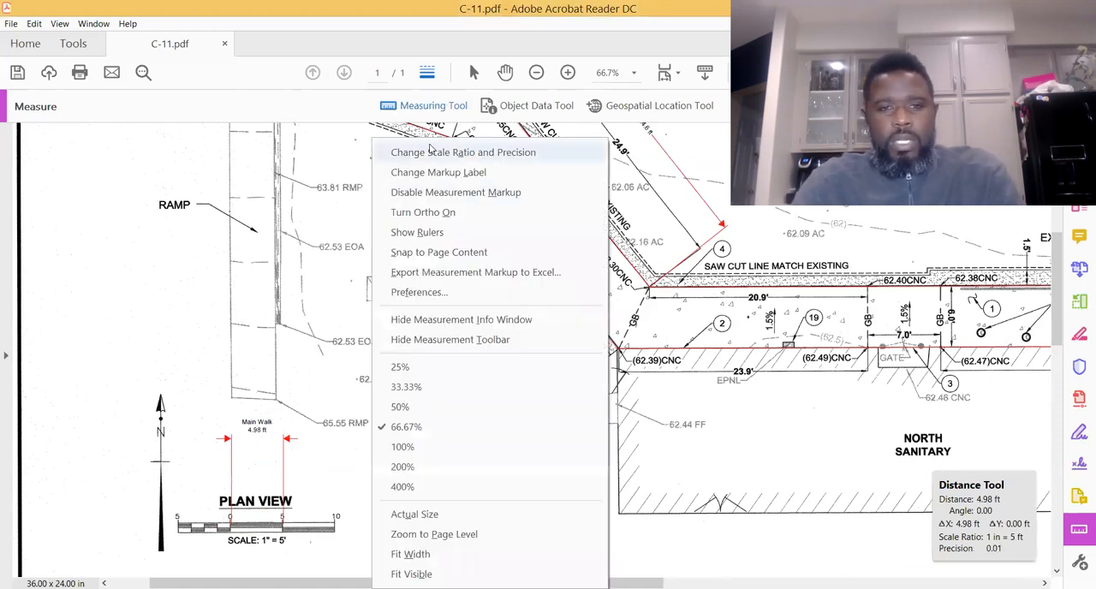
# Set the measurement precision back to 0.1 in Change Scale Ratio and confirm.
pyautogui.click(463, 150)
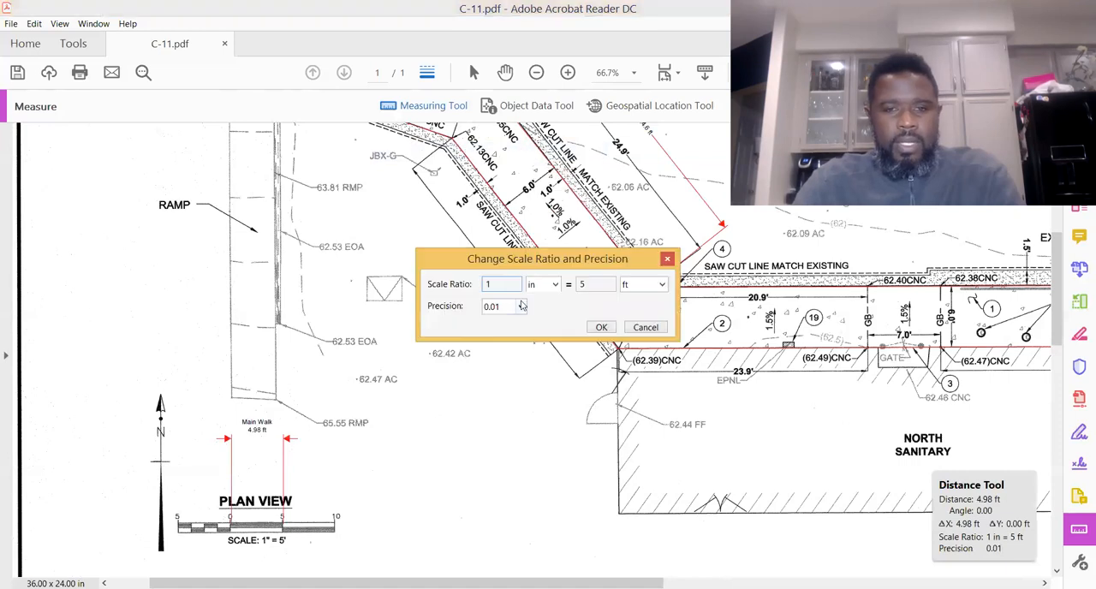
pyautogui.click(520, 305)
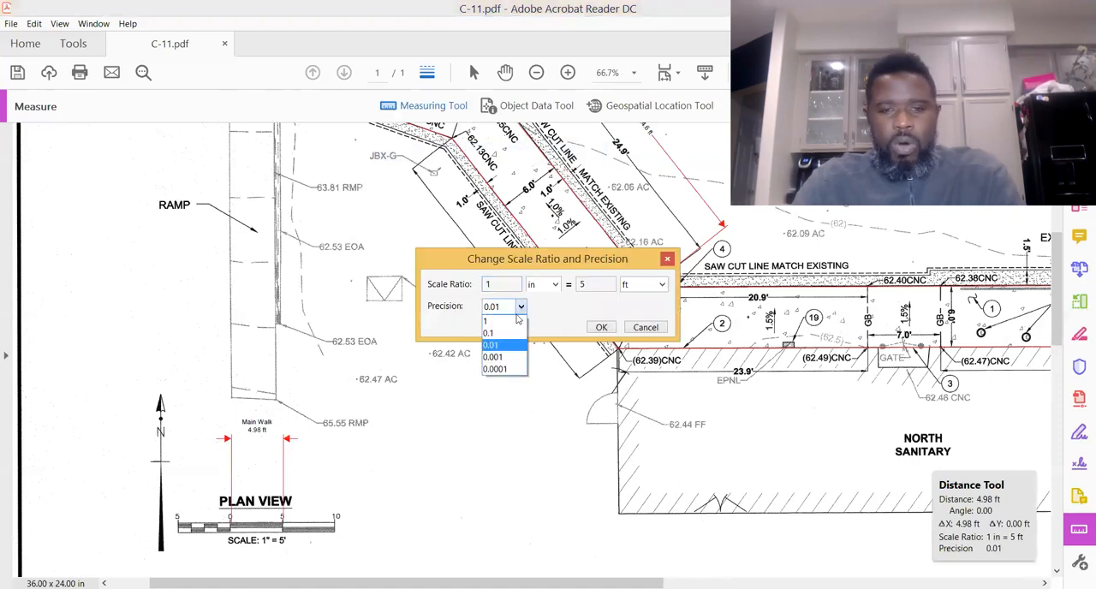
pyautogui.click(490, 332)
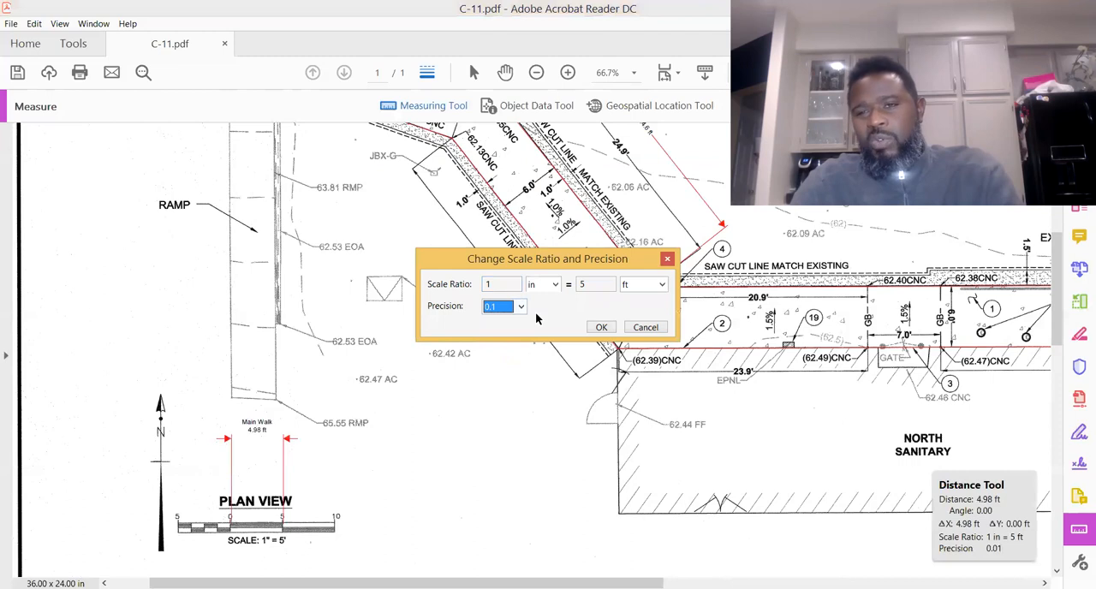
pyautogui.click(601, 325)
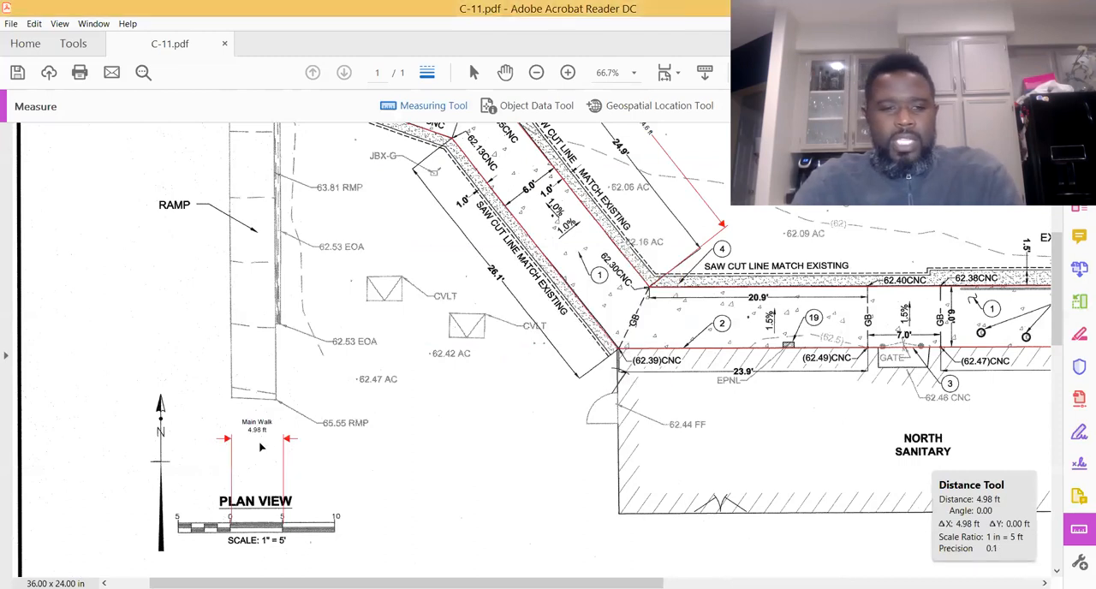
# Delete the 4.98 ft markup, re-measure the 0-5 scale bar and the Main Walk width at 5.0 ft.
pyautogui.rightClick(260, 442)
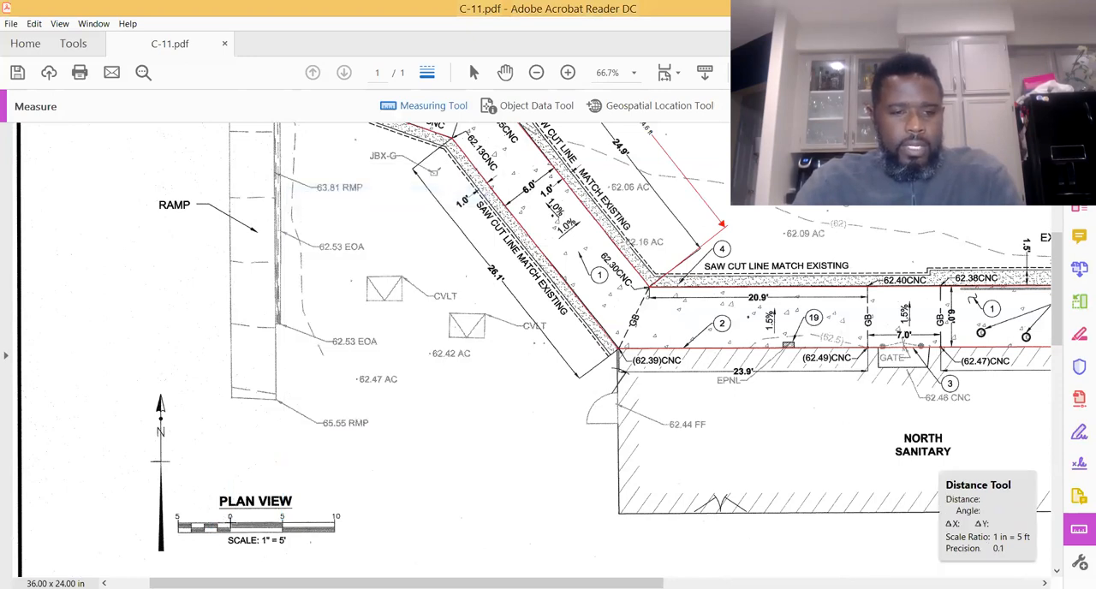
pyautogui.moveTo(233, 515); pyautogui.dragTo(283, 515)
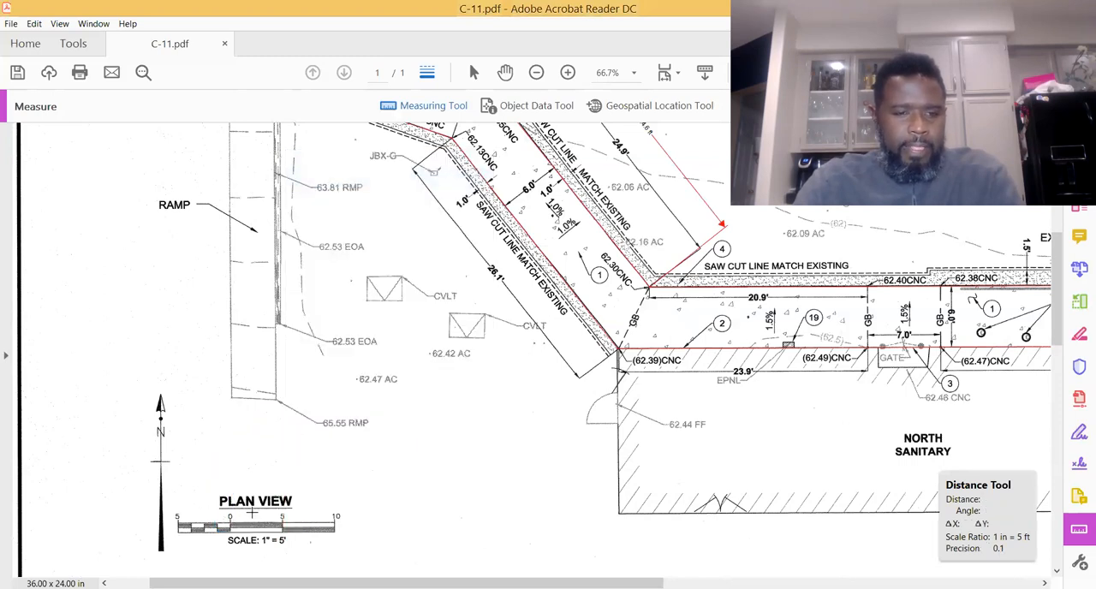
pyautogui.moveTo(231, 516); pyautogui.dragTo(280, 516)
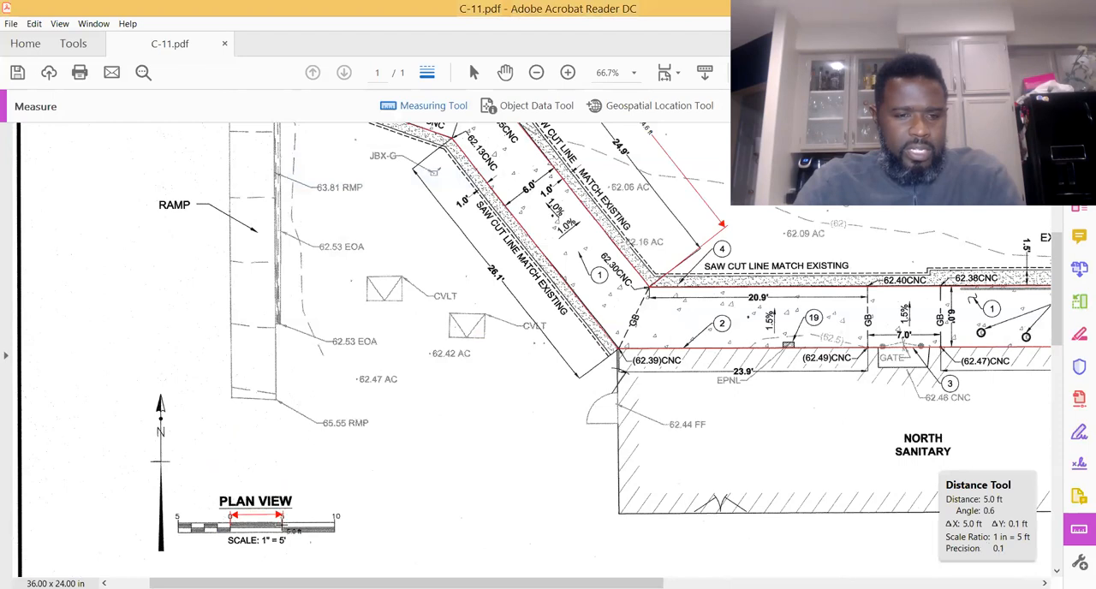
pyautogui.moveTo(257, 407); pyautogui.dragTo(257, 520)
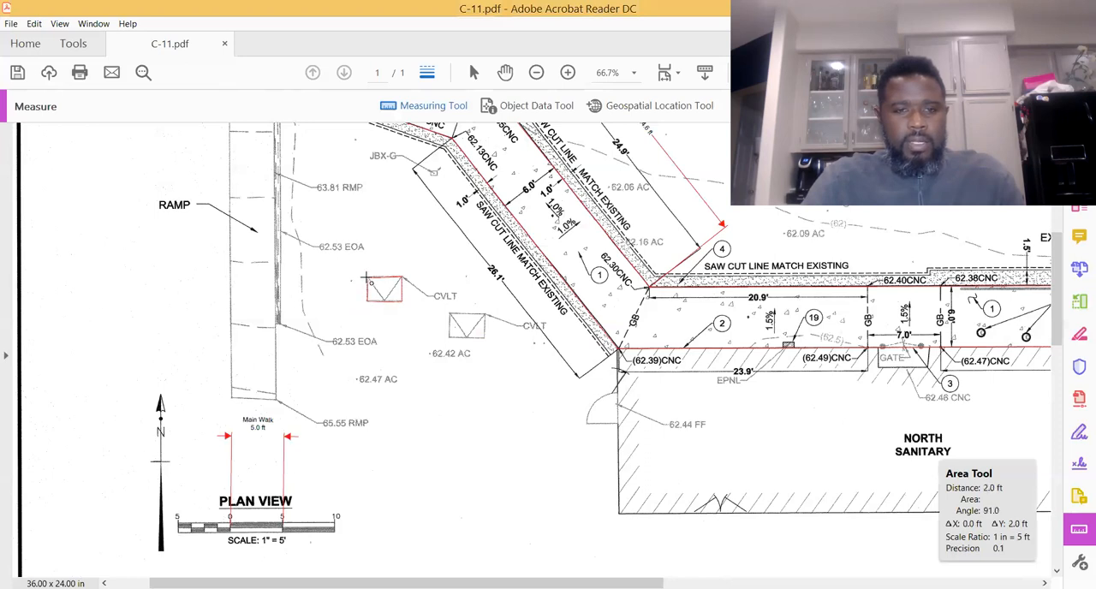
# Outline the small rectangle near CVLT as an 8.5 sq ft area markup and bring up its actions.
pyautogui.click(397, 273)
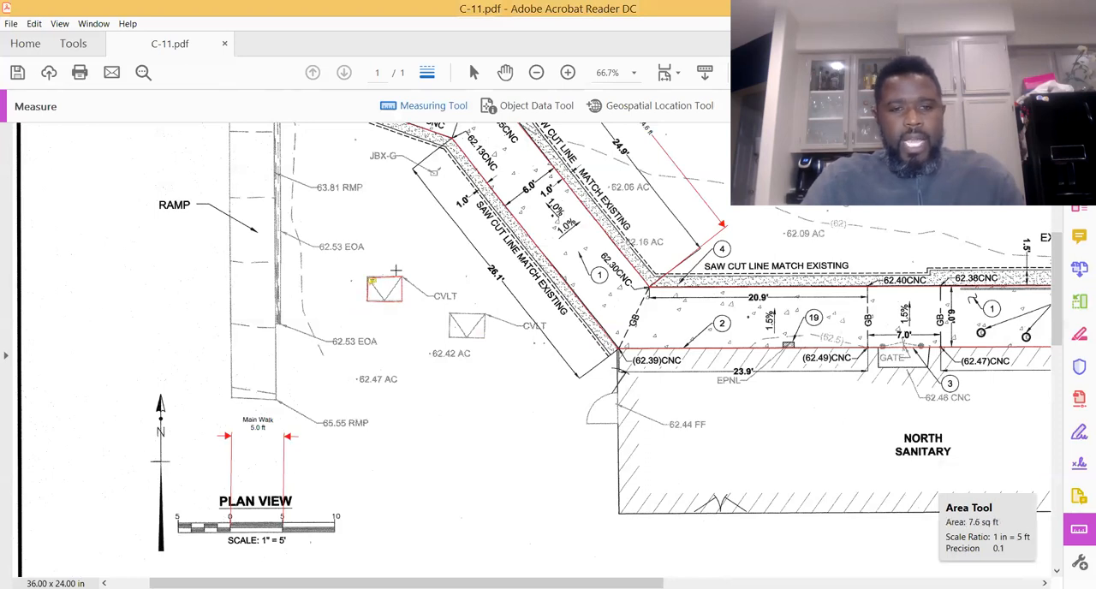
pyautogui.click(384, 289)
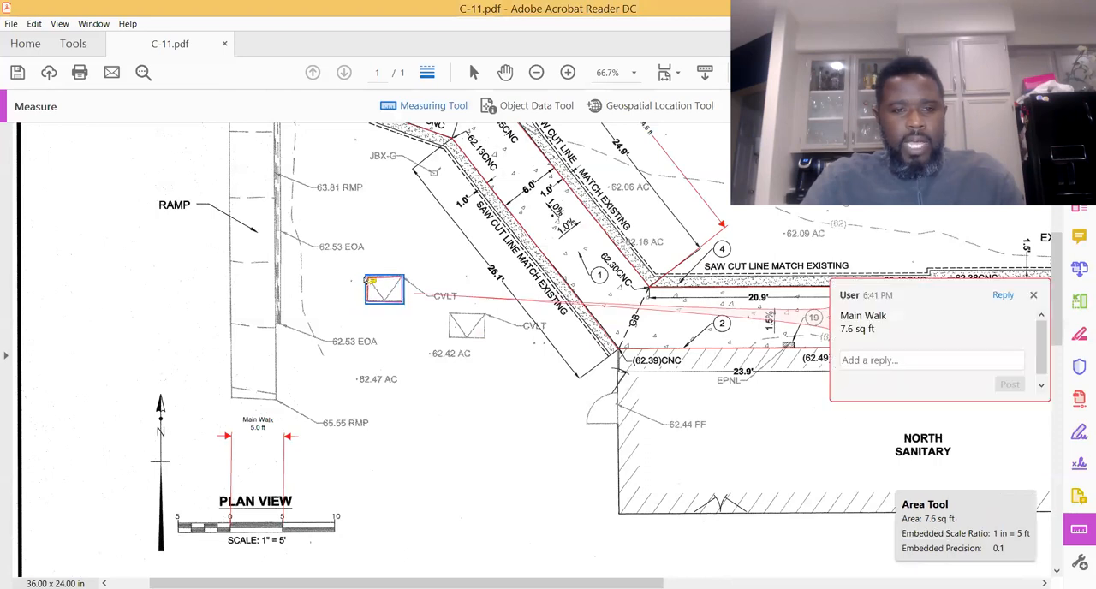
pyautogui.moveTo(369, 282); pyautogui.dragTo(363, 274)
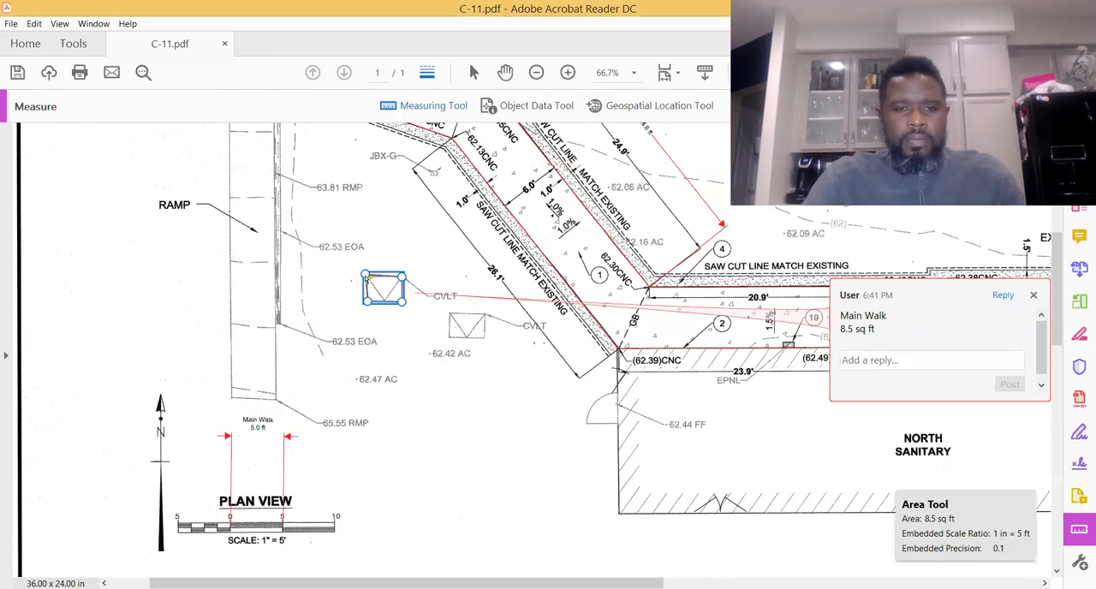
pyautogui.rightClick(383, 288)
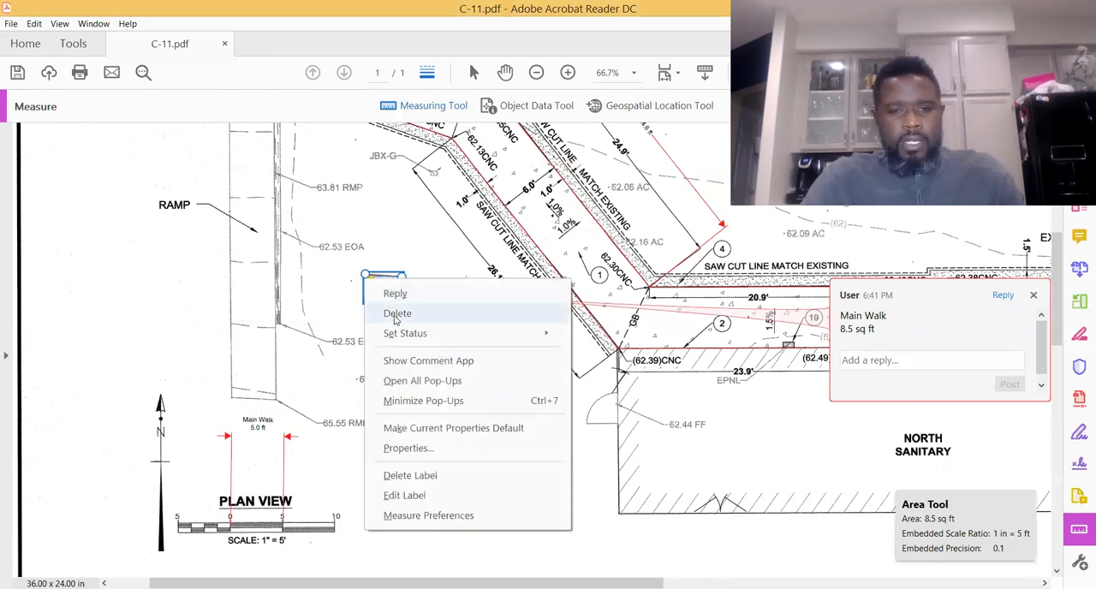